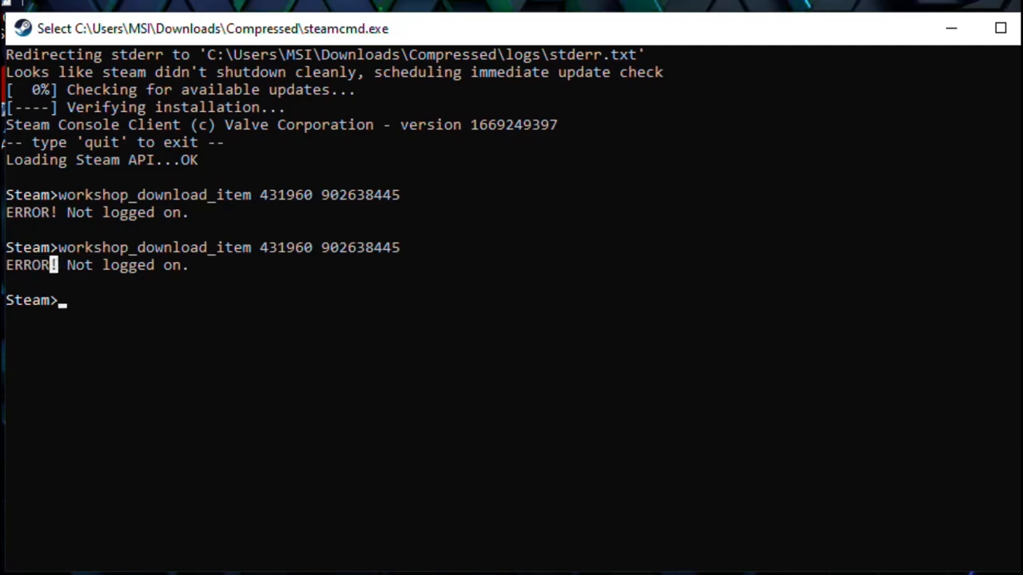
text(workshop_download_item 431960 902638445)
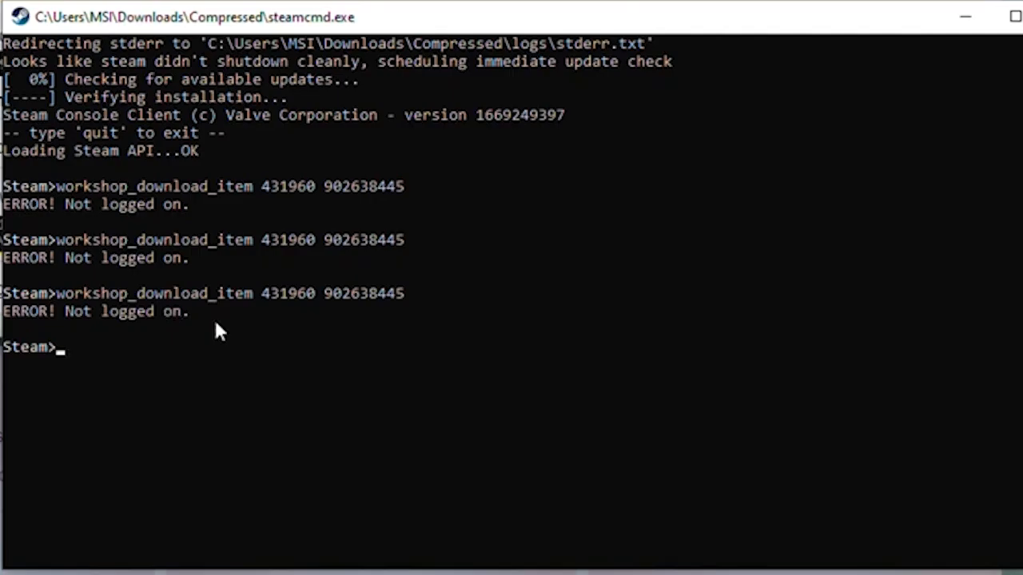
text(Steam>workshop_download_item 431960 902638445)
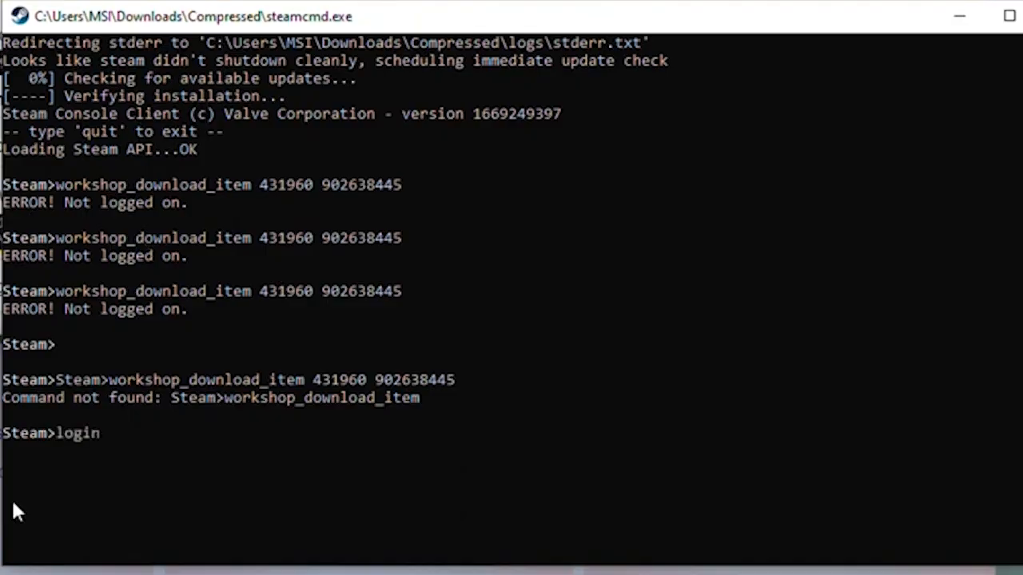
Step: Enter 'login anonymous' at the Steam> prompt
text(ano)
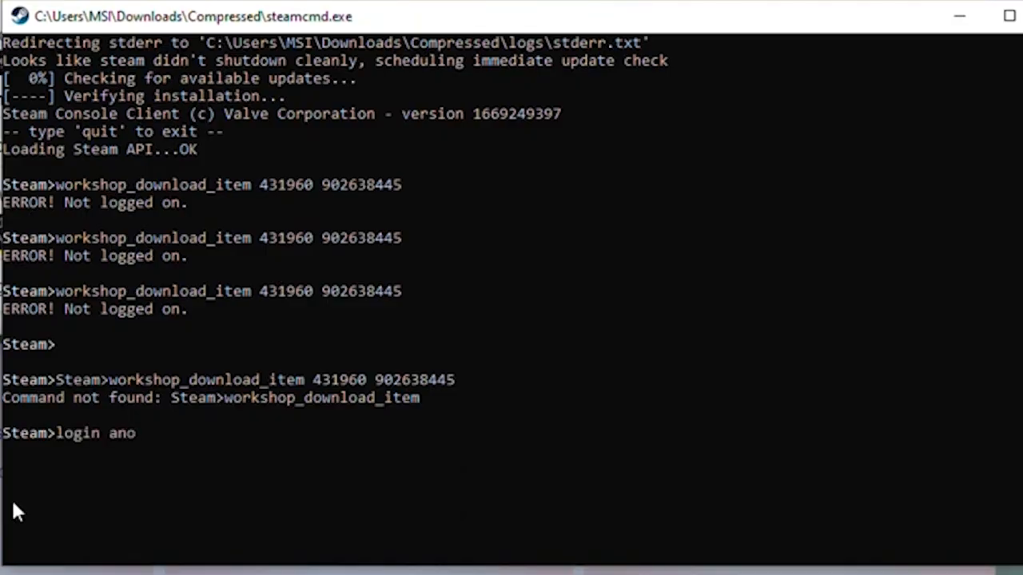
text(nymous)
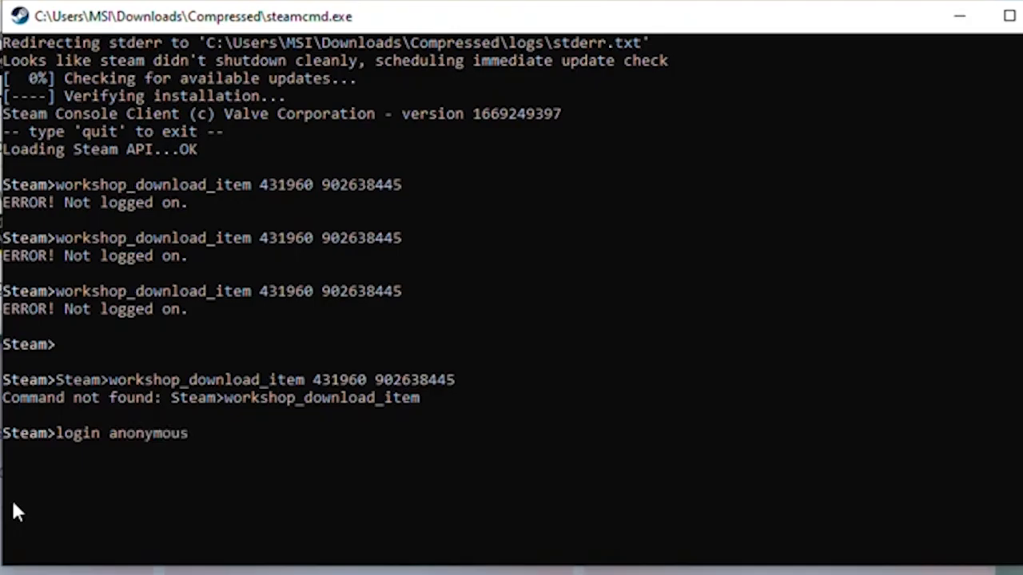
mouse_move(184, 441)
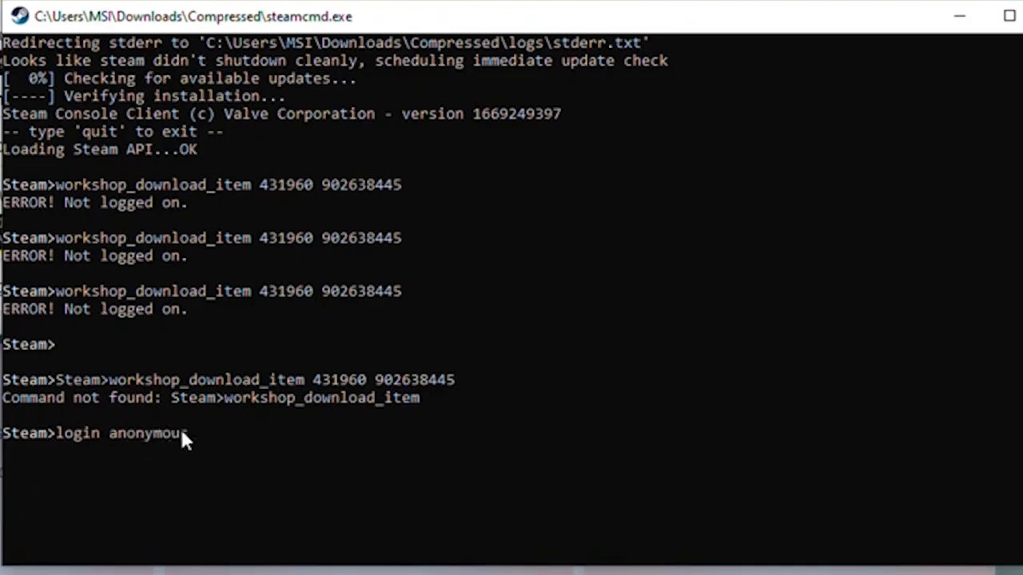
mouse_move(124, 451)
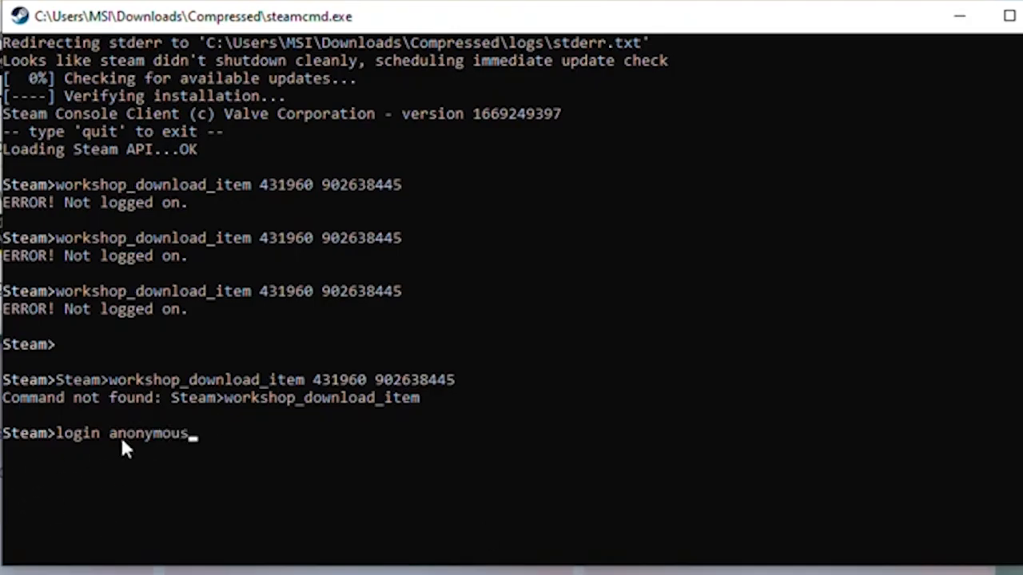
mouse_move(365, 448)
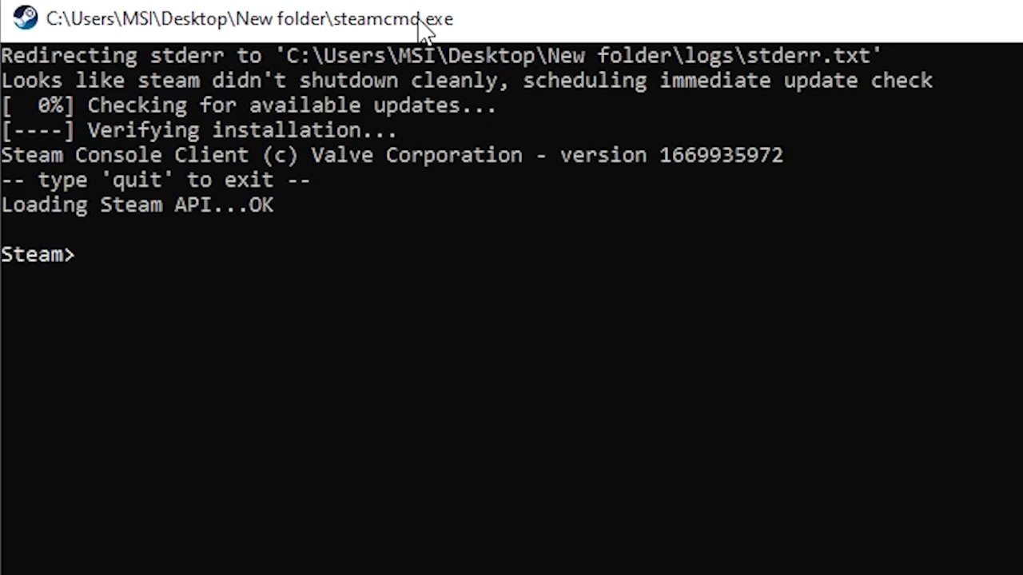
Step: Log in with a personal Steam username, then begin entering the account password
text(login)
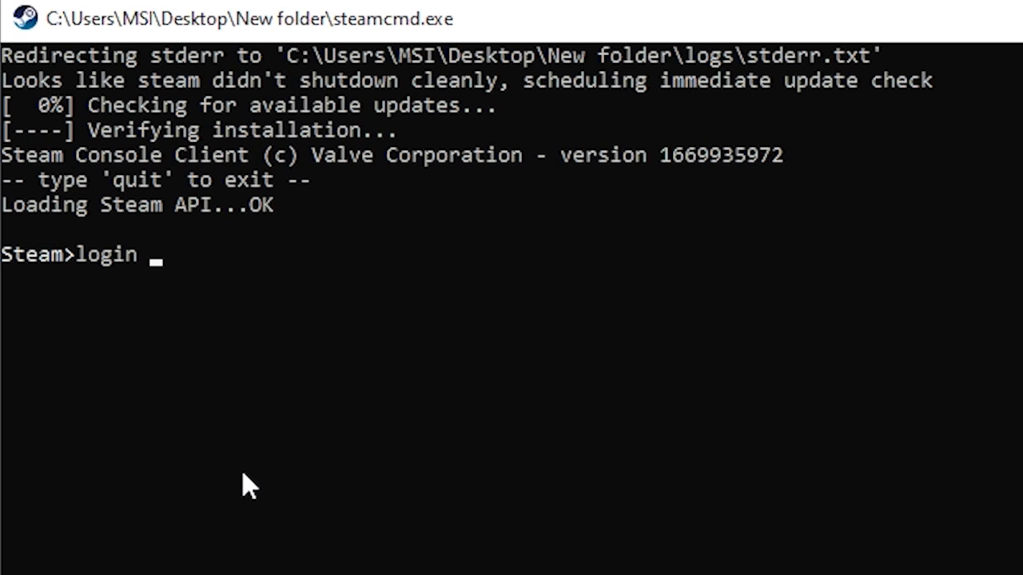
text(your)
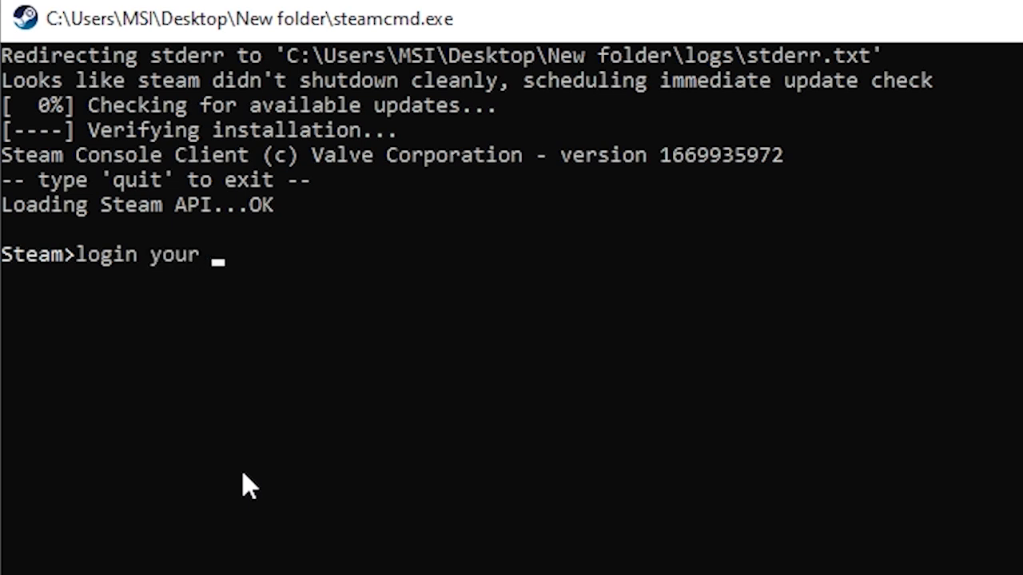
text(steam u)
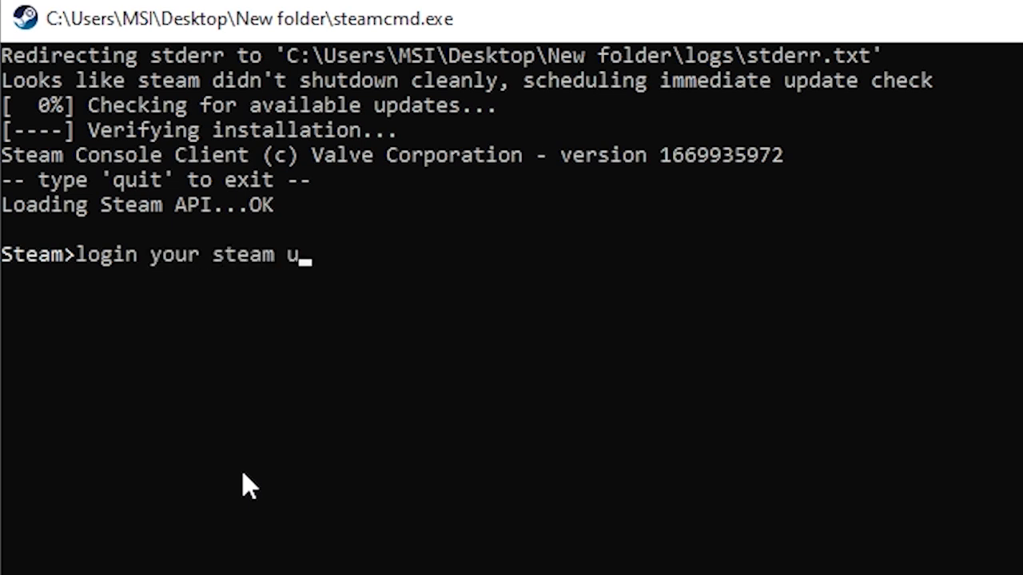
text(sern)
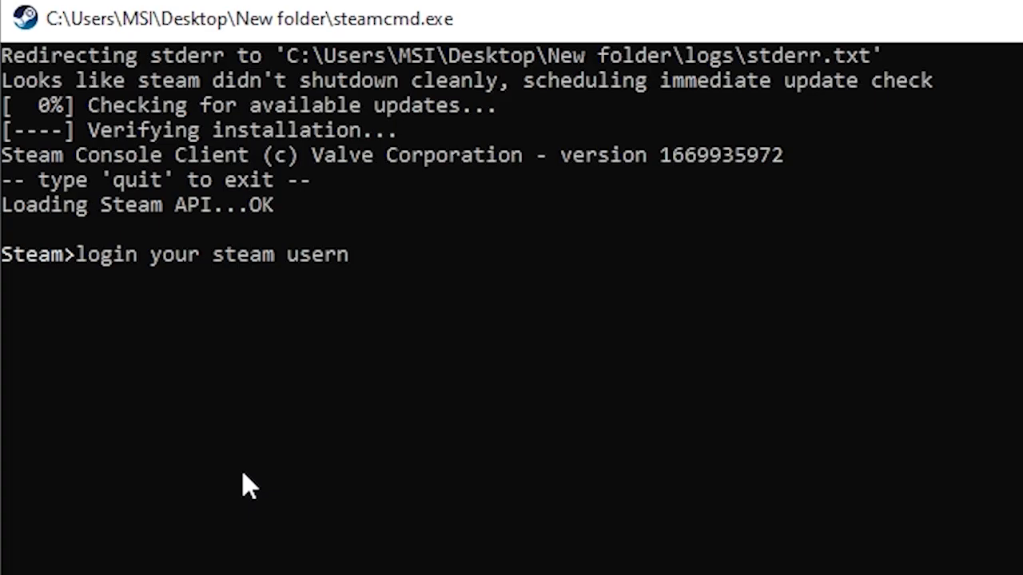
text(ame)
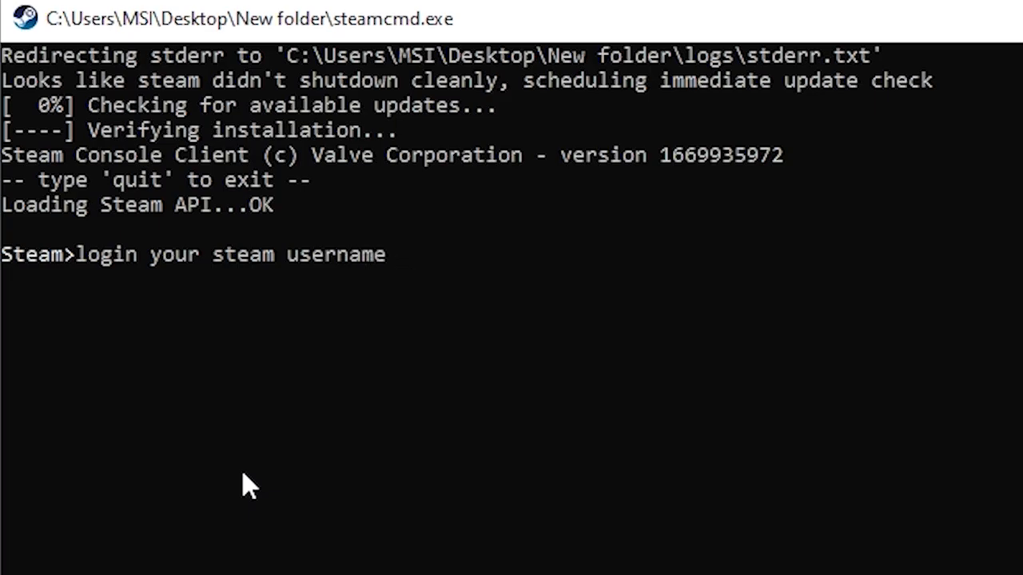
text(typ)
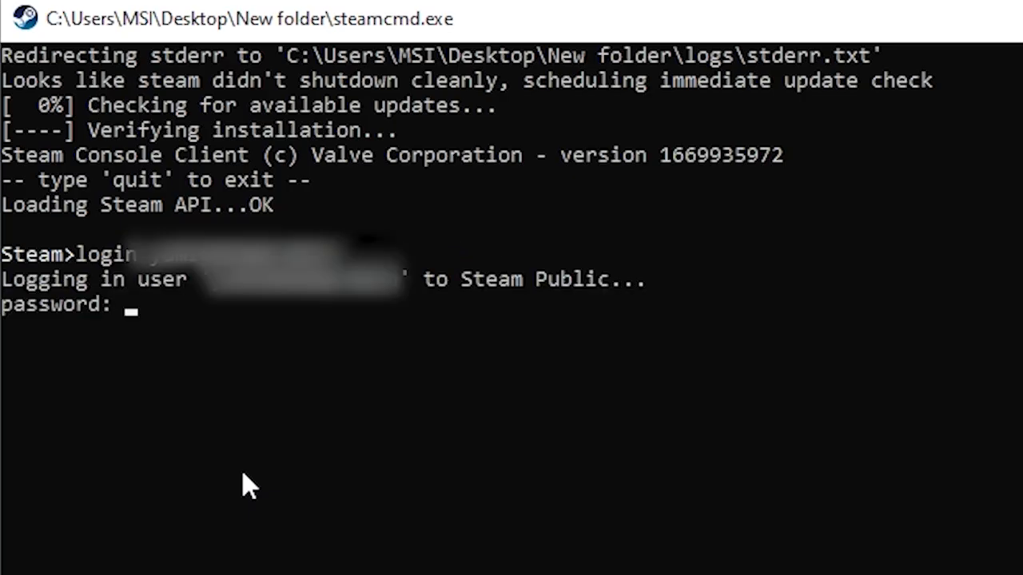
mouse_move(266, 336)
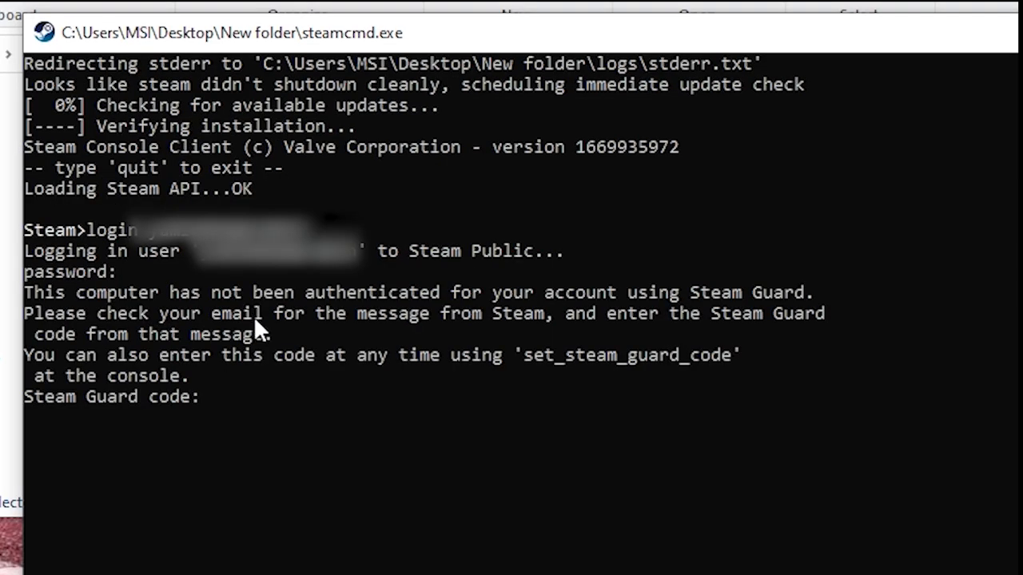
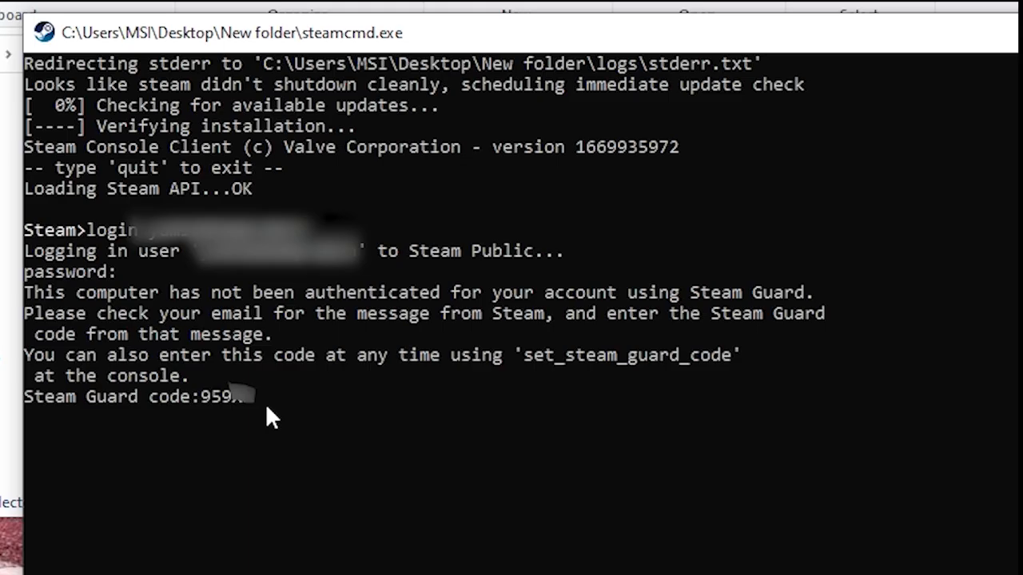
Step: Submit the emailed Steam Guard code so login reports OK and waits for client config
key(Enter)
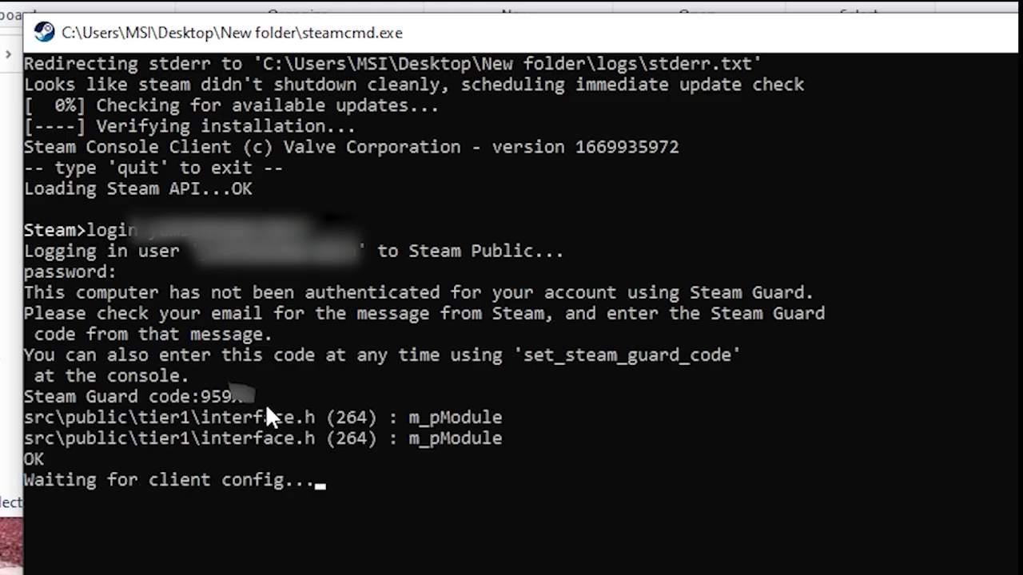